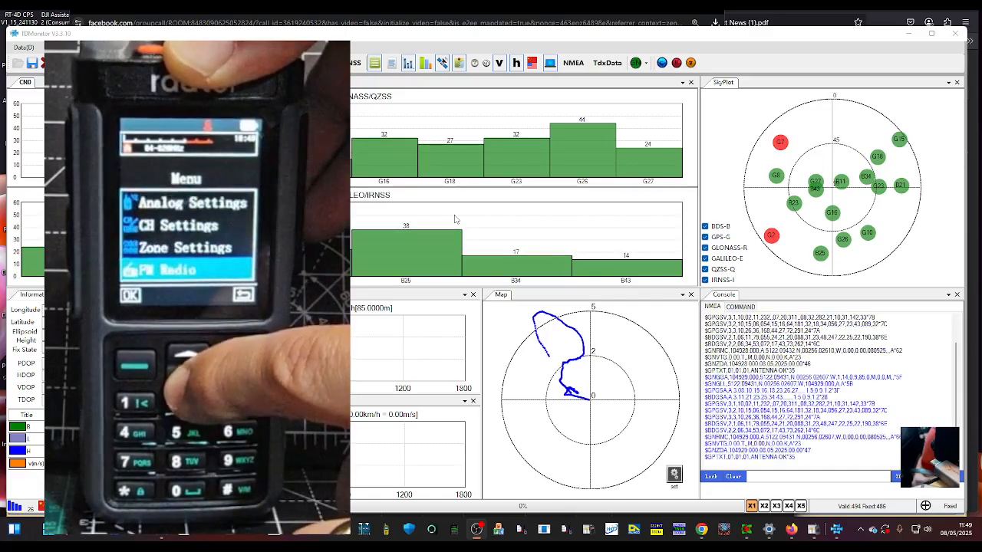
- Confirm the USB-SERIAL CH340 adapter is on COM3 in Device Manager, then close it
key("Down")
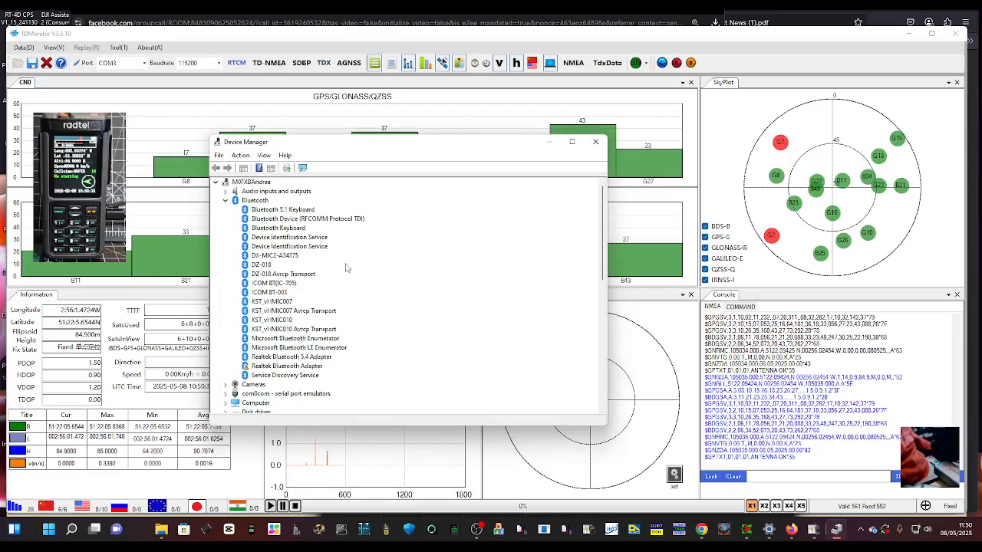
scroll("down", 3)
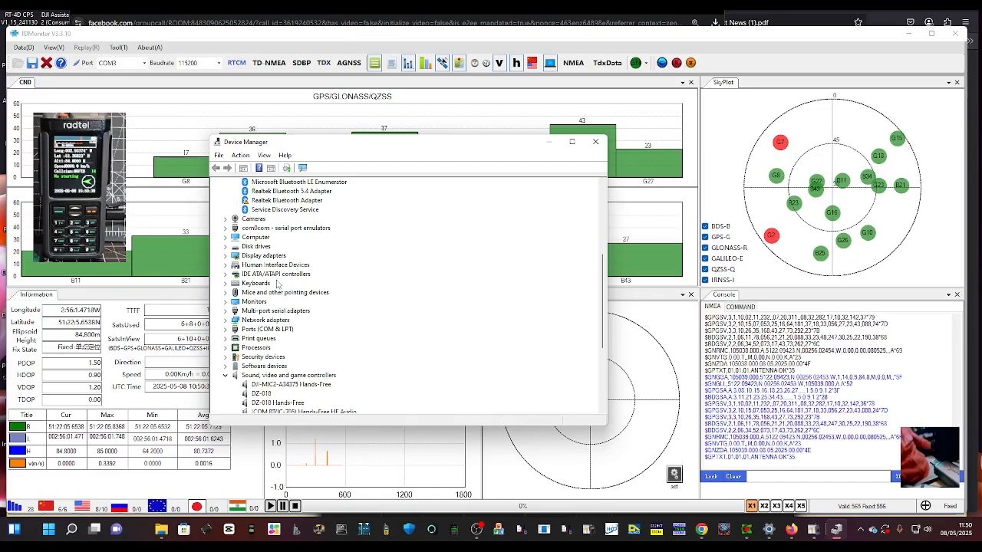
mouse_move(278, 334)
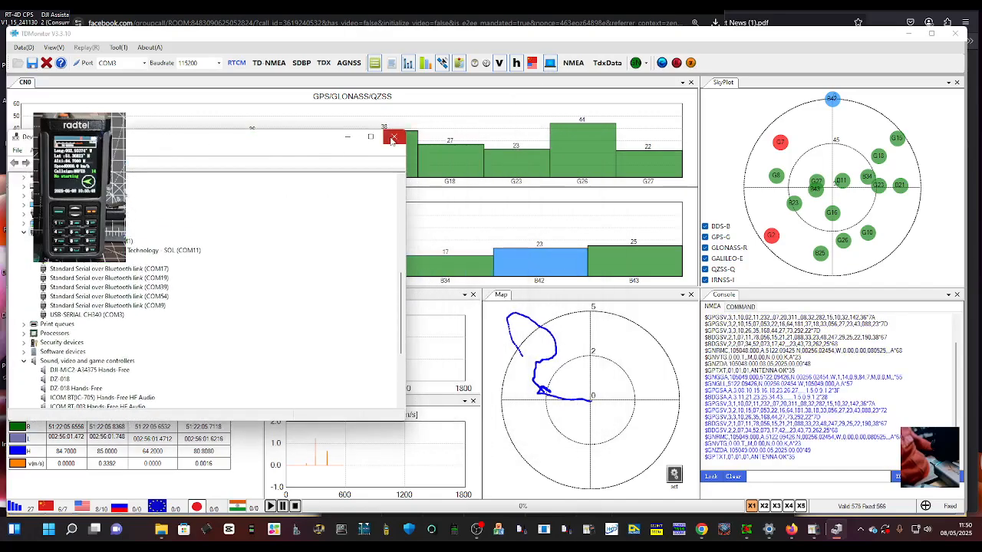
left_click(394, 136)
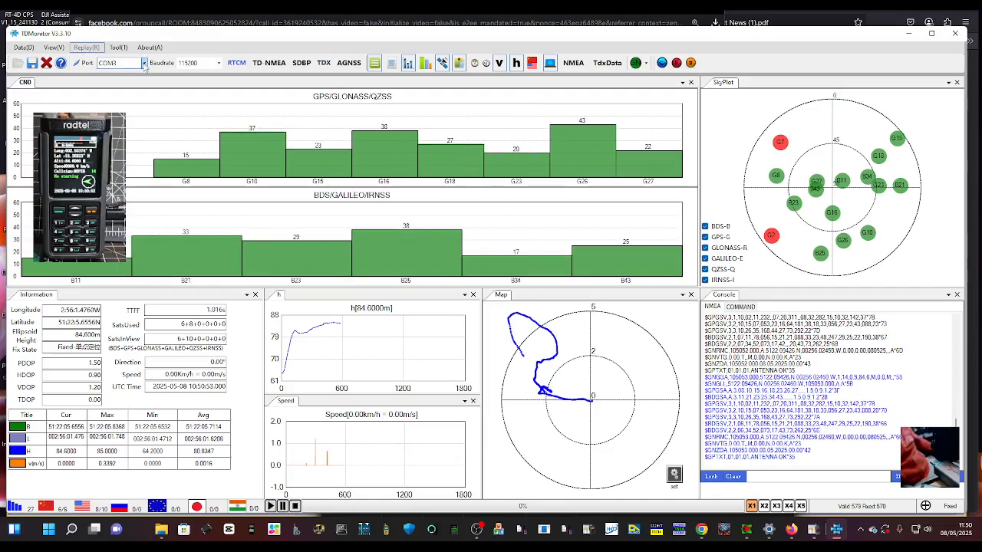
- Reselect COM3 as TDMonitor's connection port
left_click(145, 63)
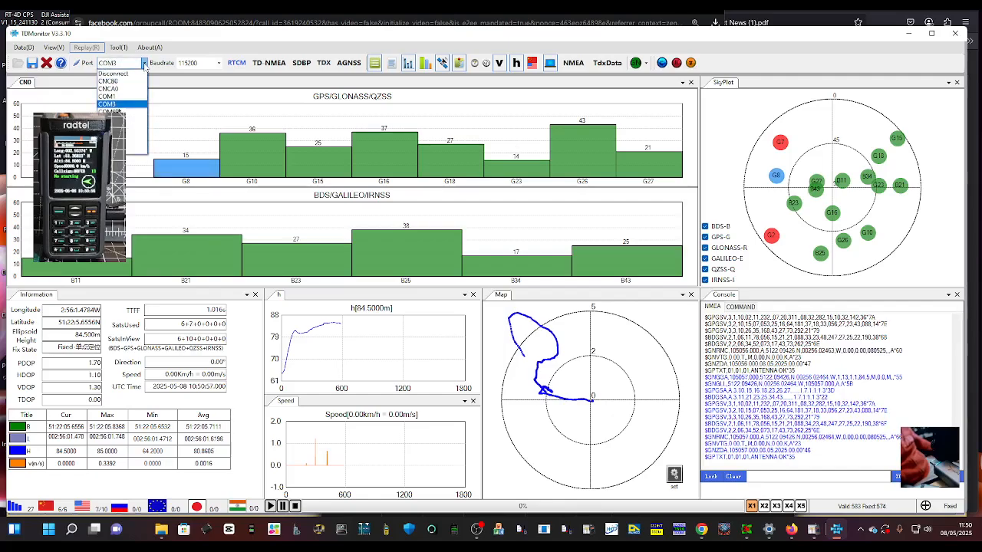
left_click(107, 104)
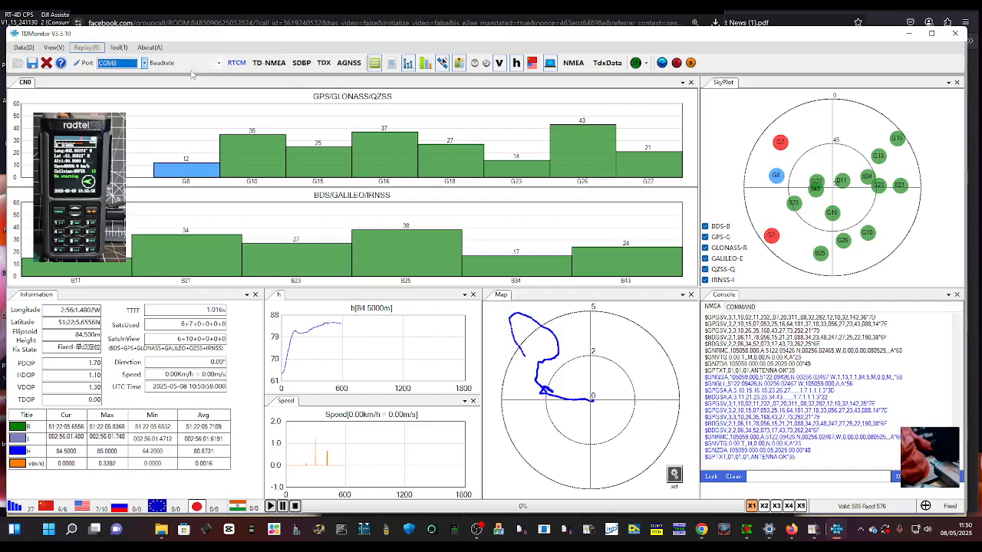
left_click(186, 63)
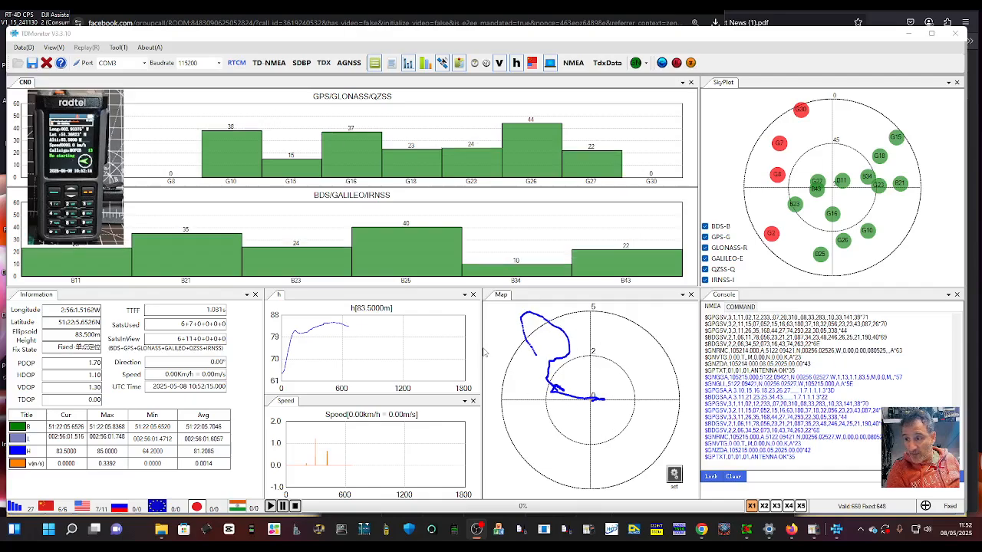
- Open the TDNMEA dialog showing BDS, GPS, GLONASS, Galileo, QZSS and SBAS enabled
left_click(269, 62)
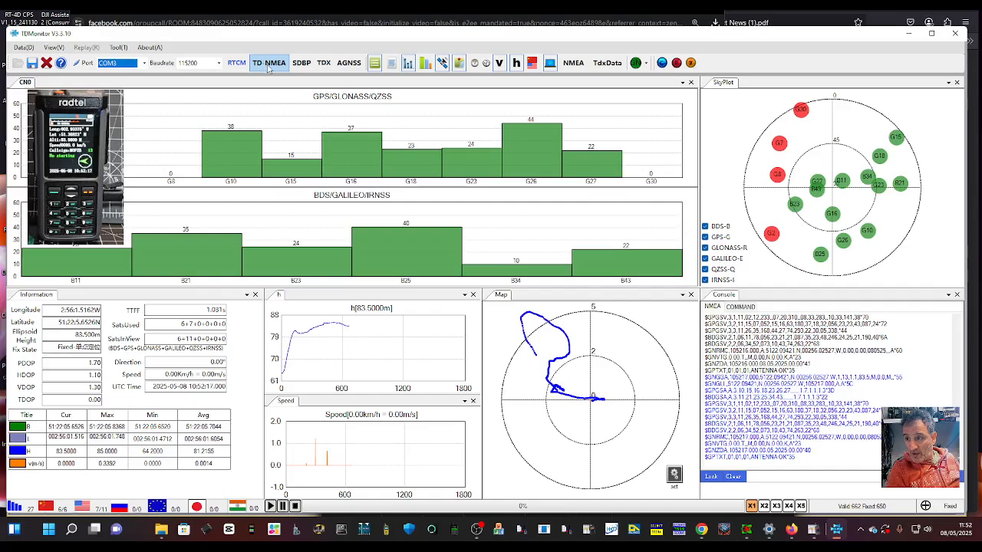
left_click(269, 63)
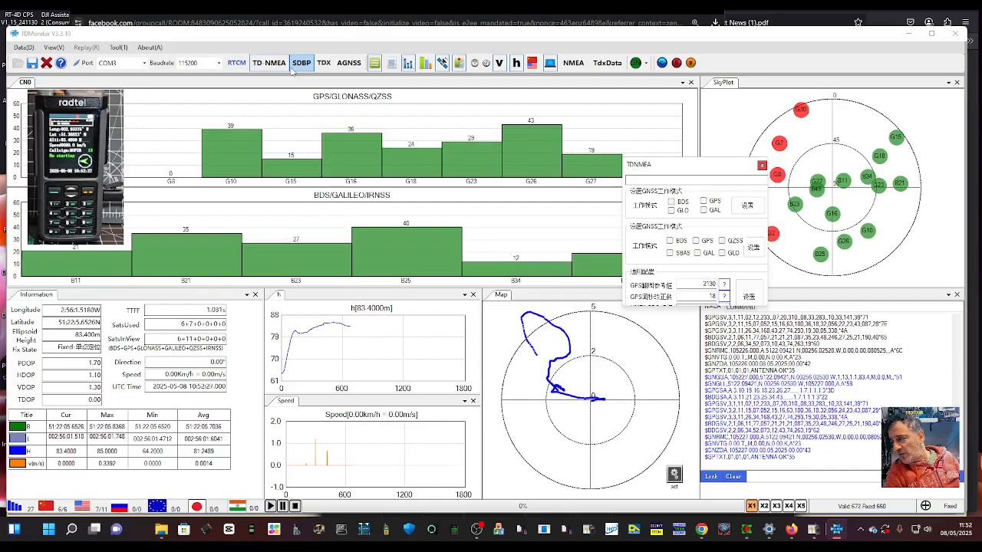
left_click(300, 62)
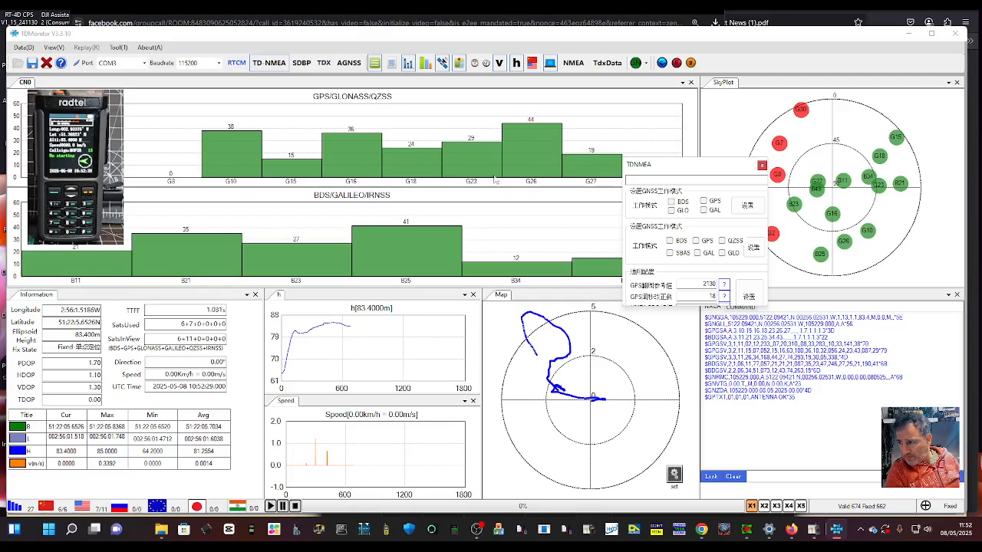
left_click(671, 200)
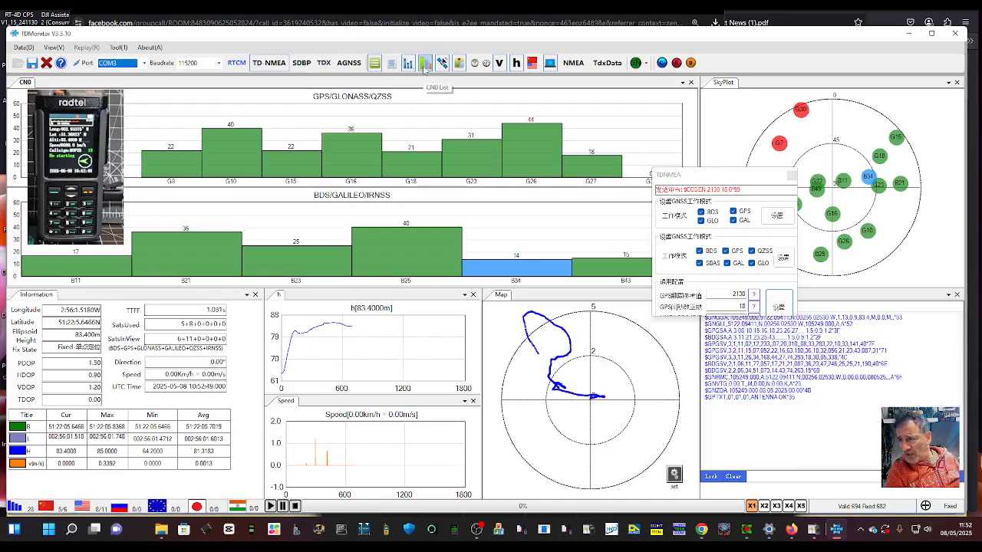
- Show the CN0 signal list and the FixSatelliteNum graph docked beside TDNMEA
left_click(424, 63)
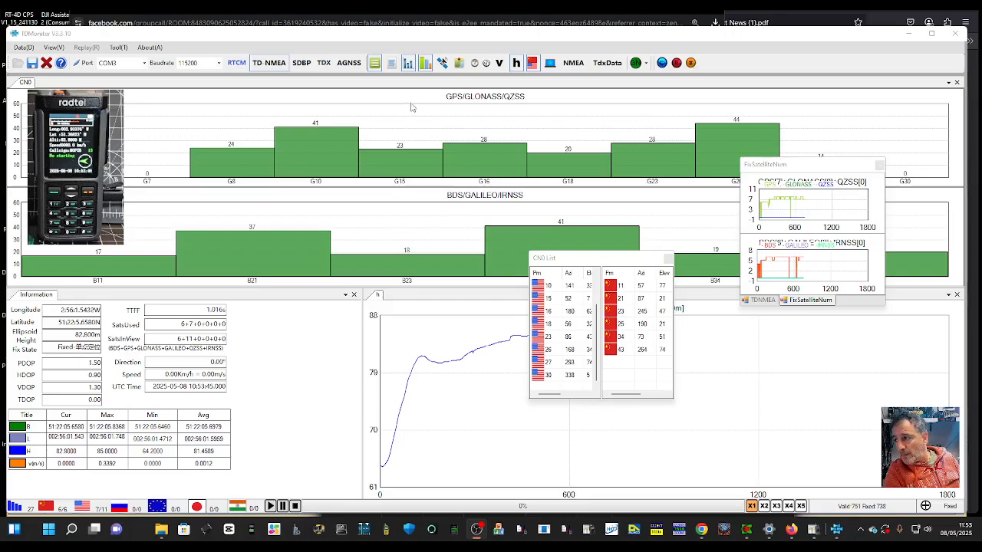
left_click(607, 63)
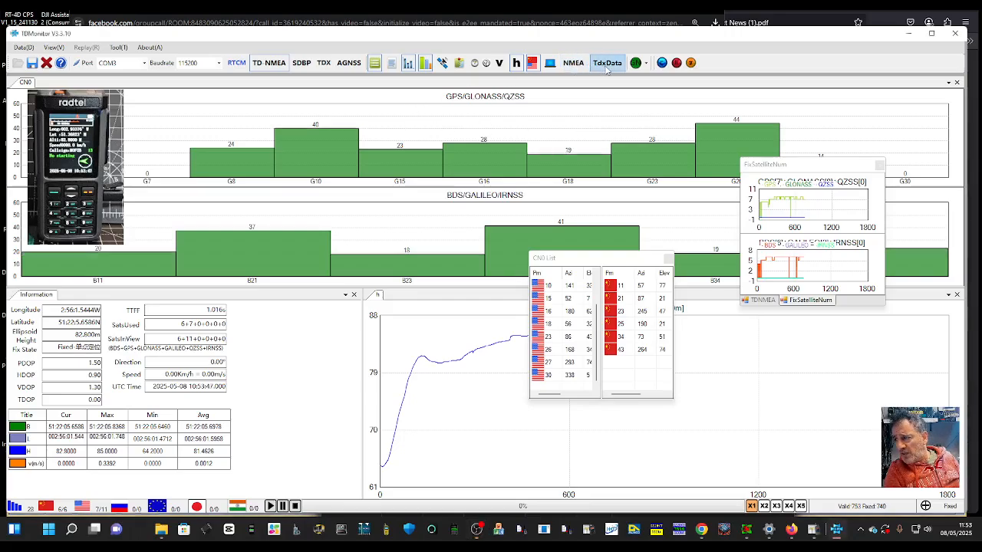
left_click(606, 63)
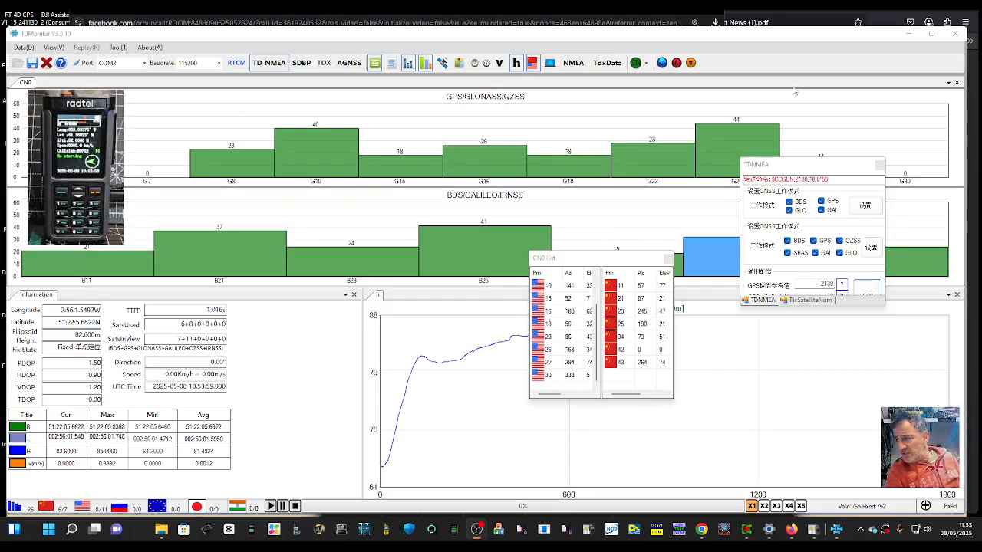
left_click(676, 62)
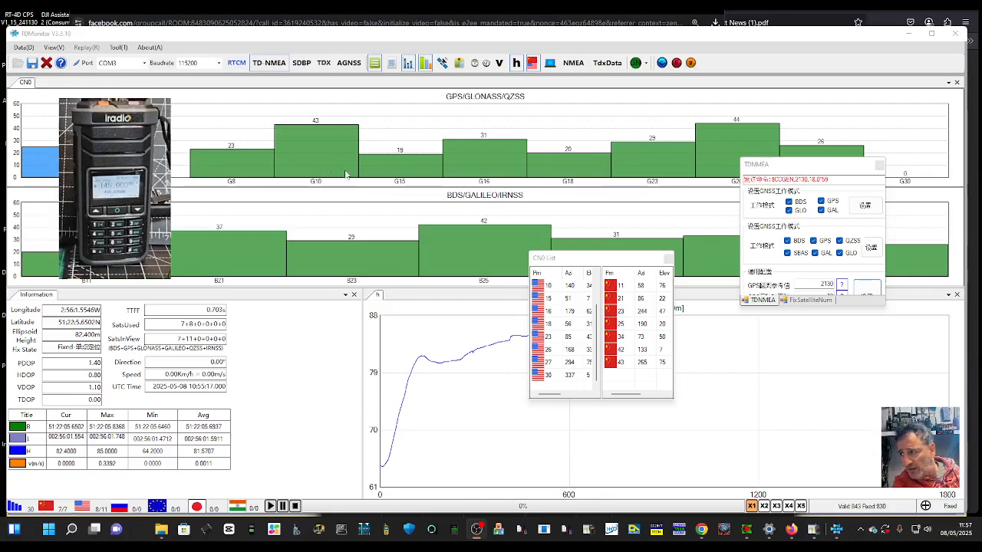
mouse_move(498, 161)
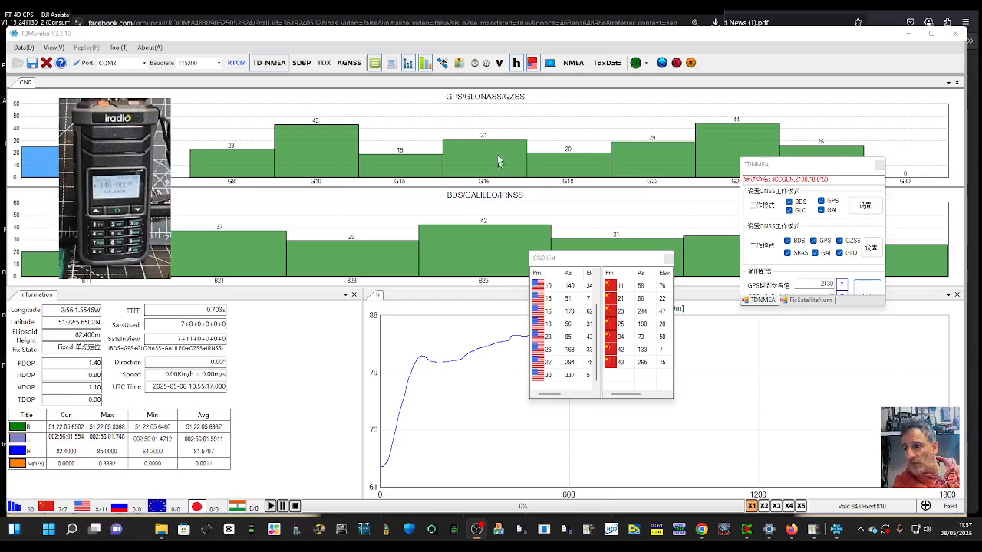
- Open the RTCM server settings, SDBP and TDX configuration panels in turn
left_click(236, 62)
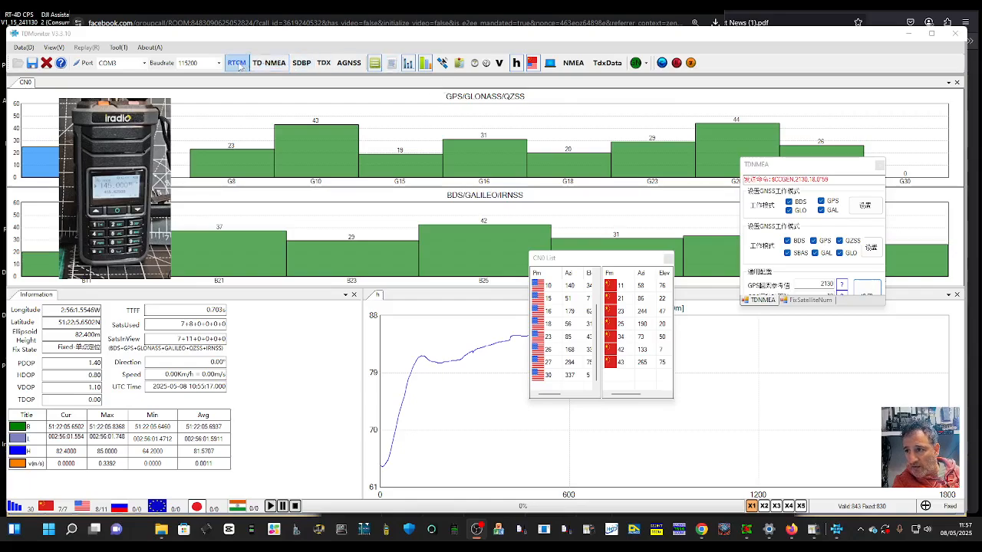
left_click(269, 63)
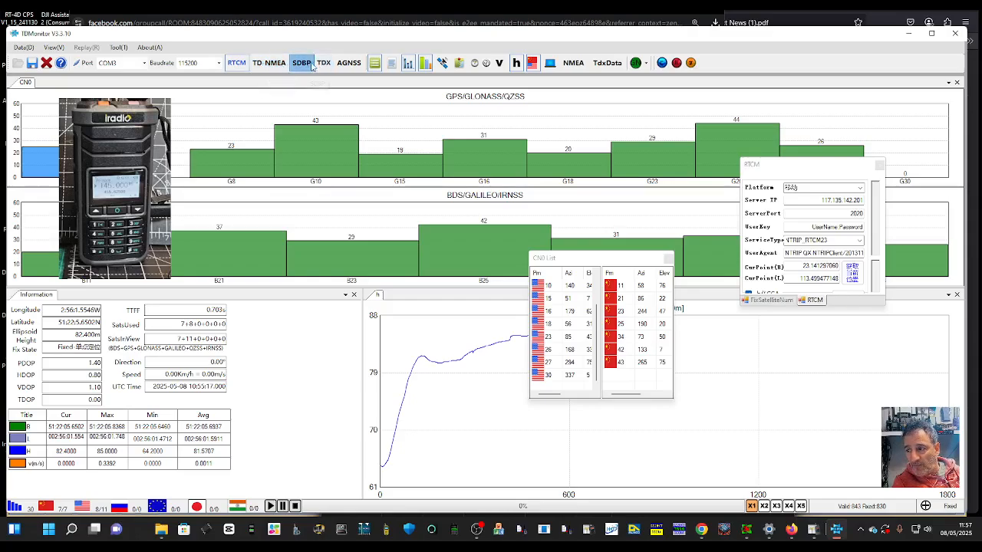
left_click(323, 63)
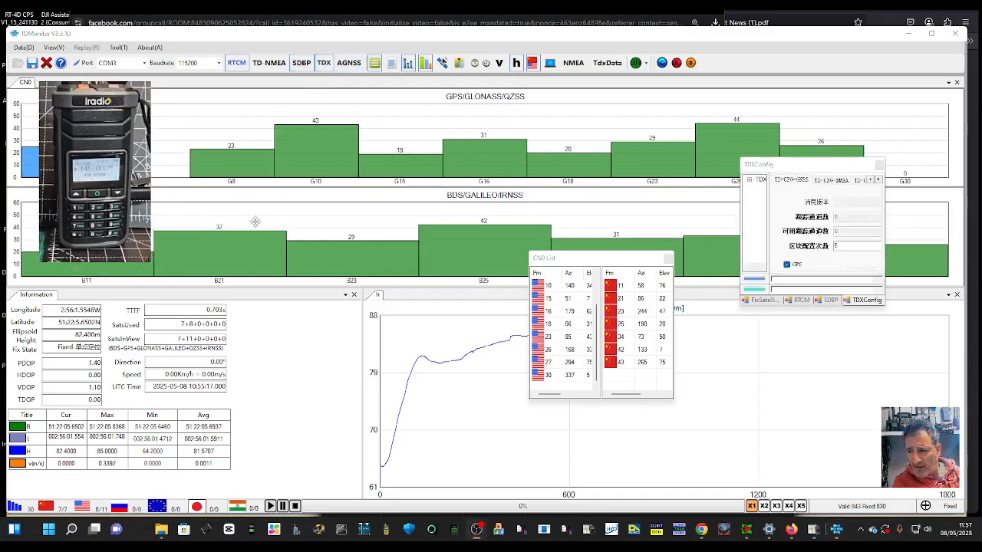
mouse_move(441, 155)
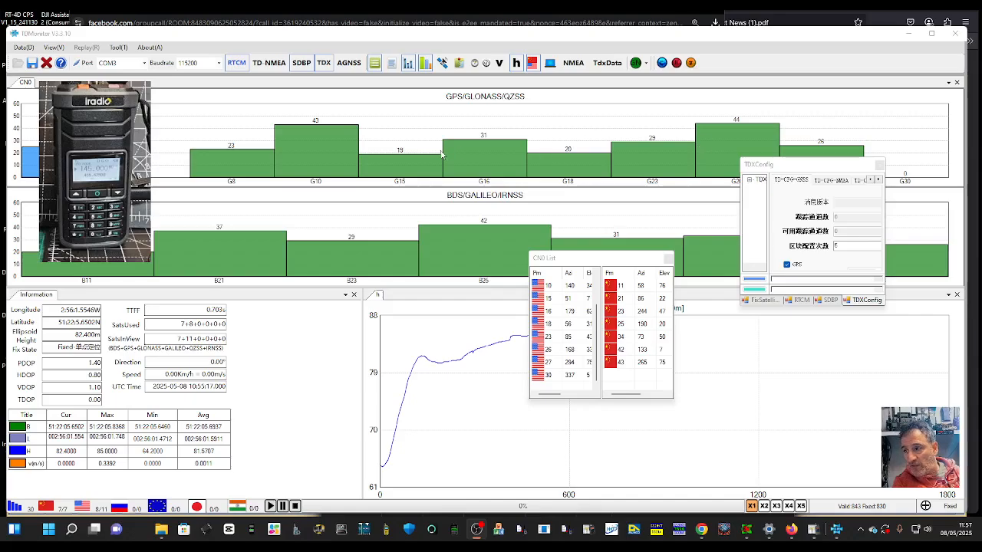
mouse_move(412, 107)
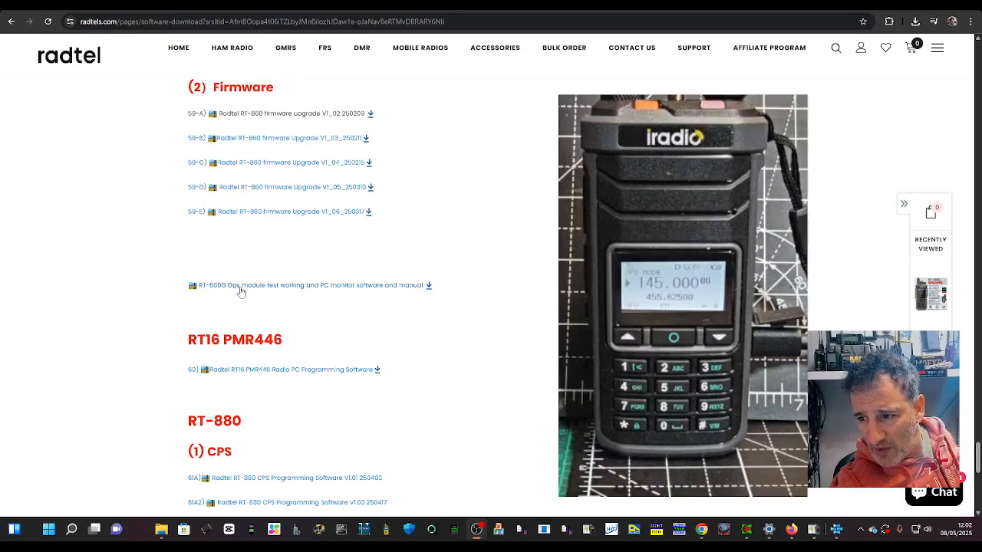
mouse_move(419, 307)
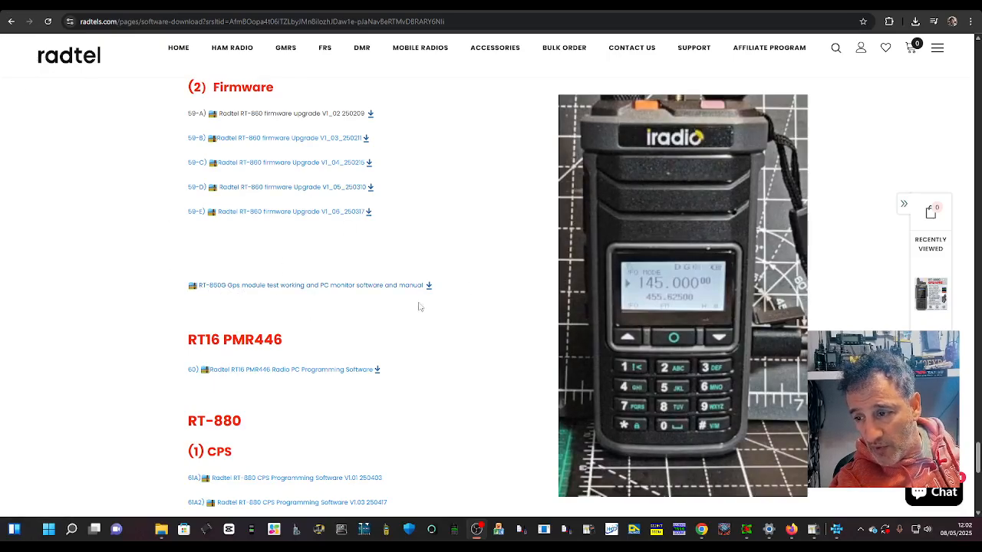
- Scroll to the RT-860G GPS module software and check its finished download
scroll("down", 3)
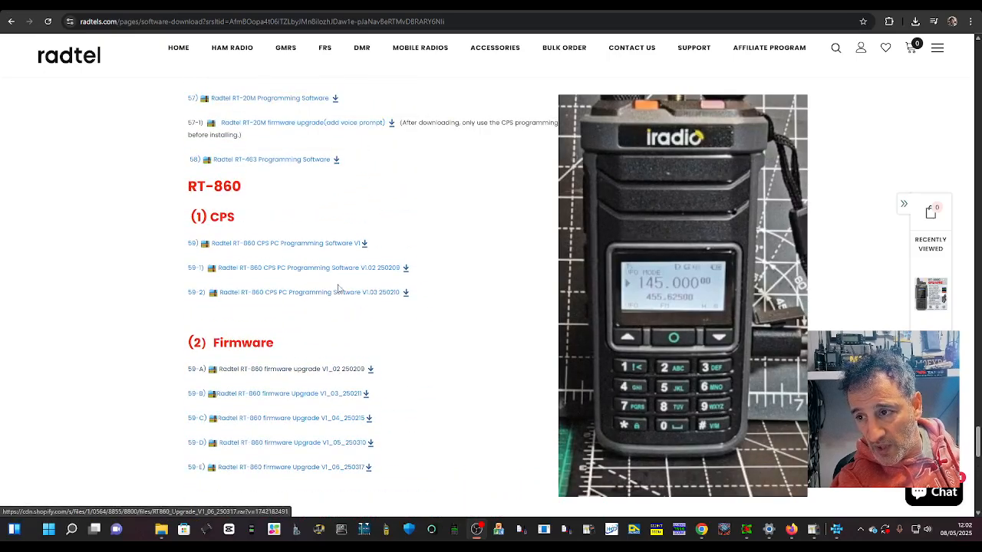
scroll("down", 3)
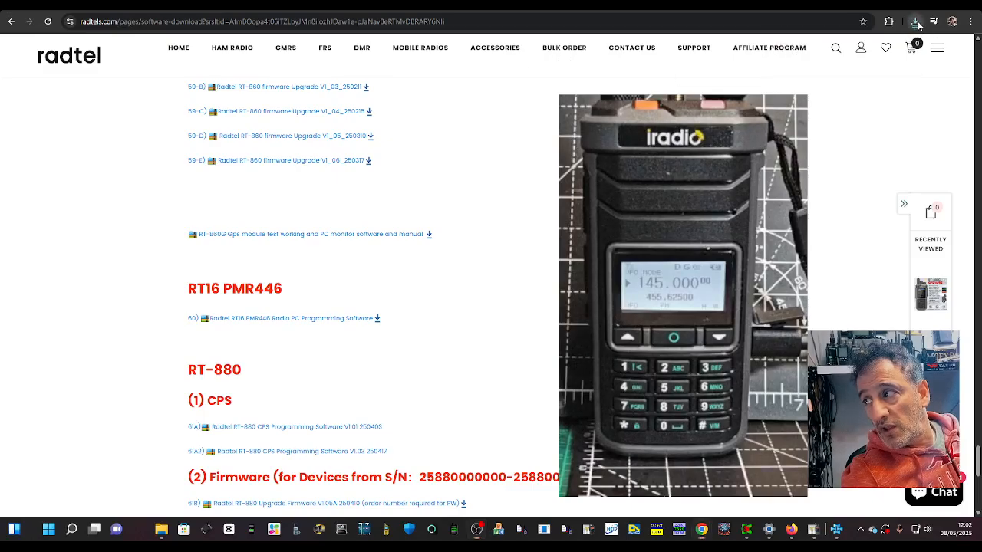
left_click(914, 22)
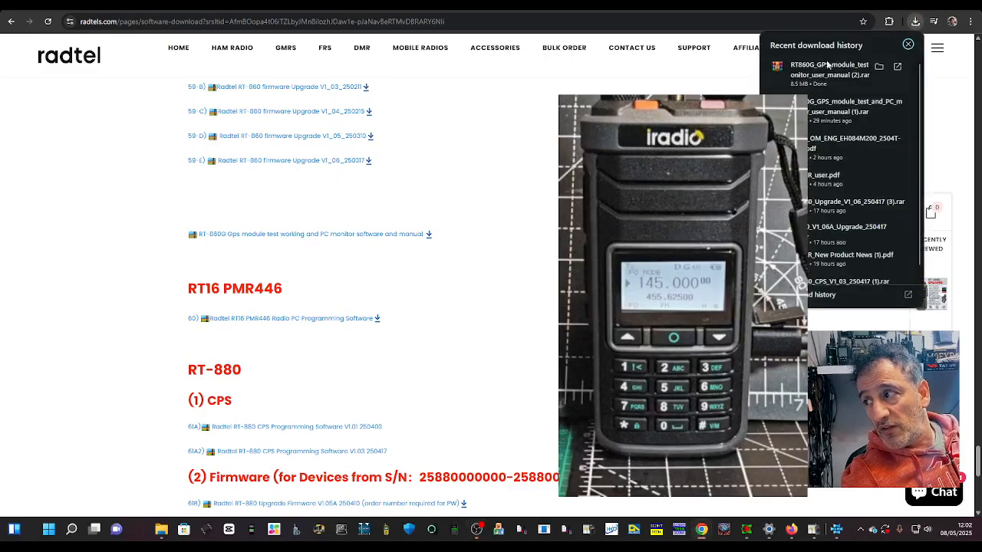
- Open the GPS module .rar and TDMonitor3.3 zip, running the unrecognised app anyway
left_click(829, 70)
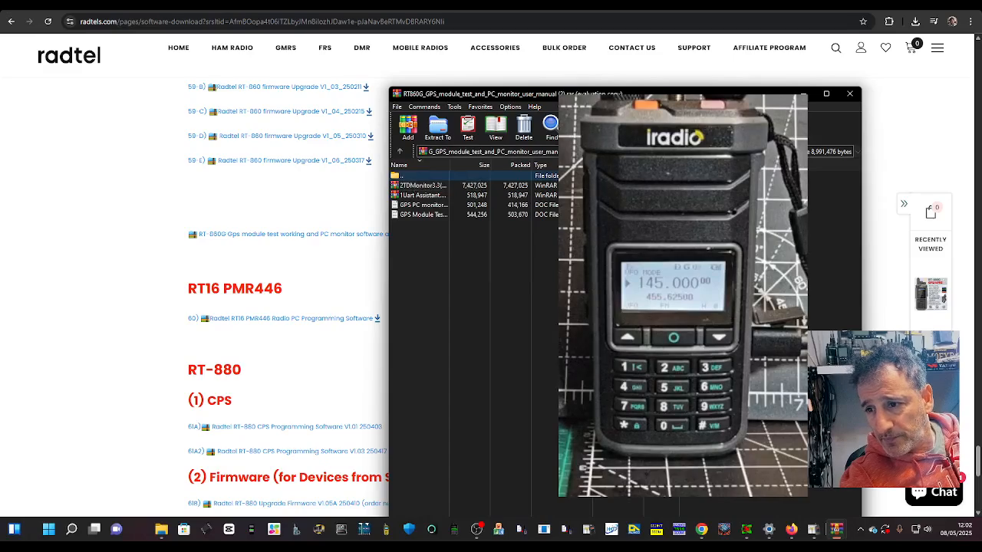
left_click(422, 185)
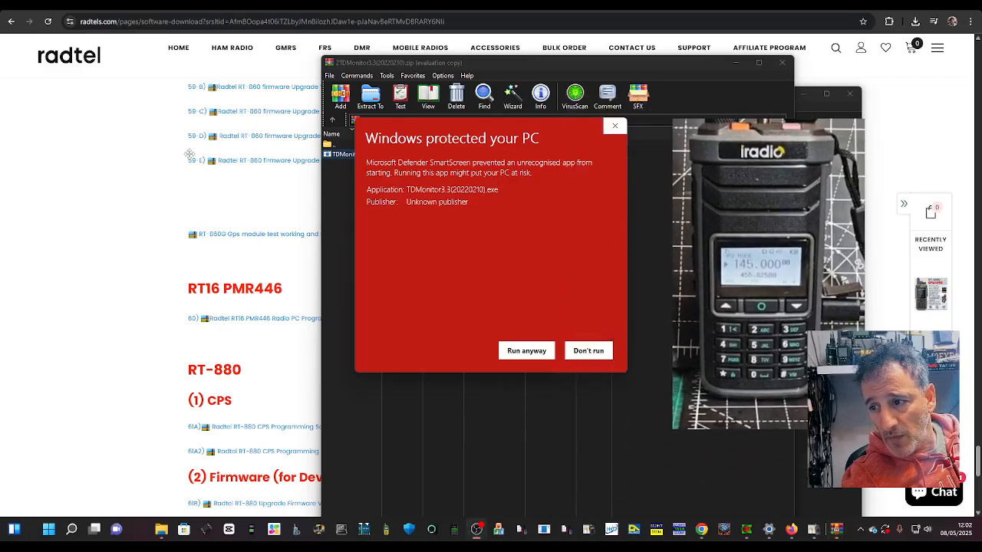
left_click(526, 350)
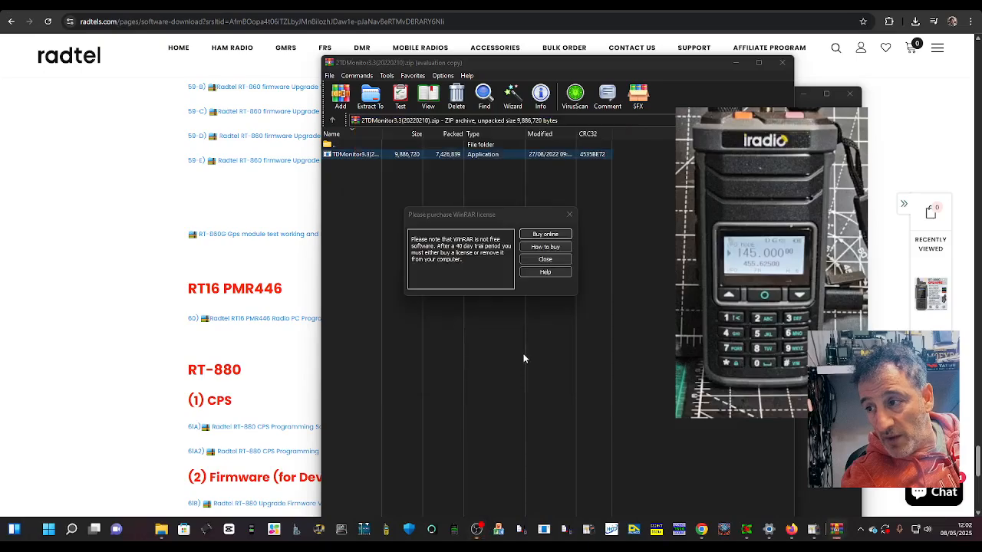
mouse_move(168, 75)
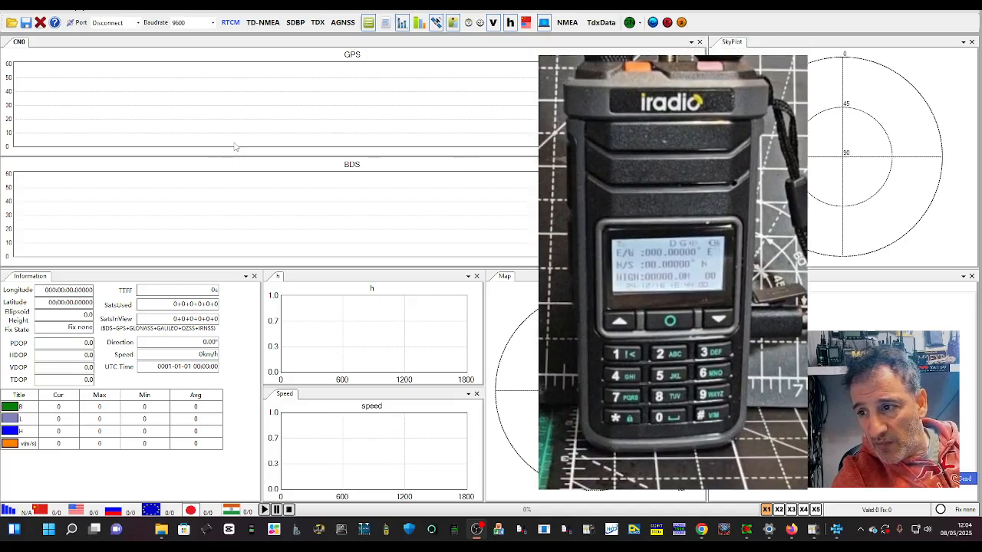
- Try connecting on COM3 and dismiss the 'COM3 is being used!' error
left_click(136, 22)
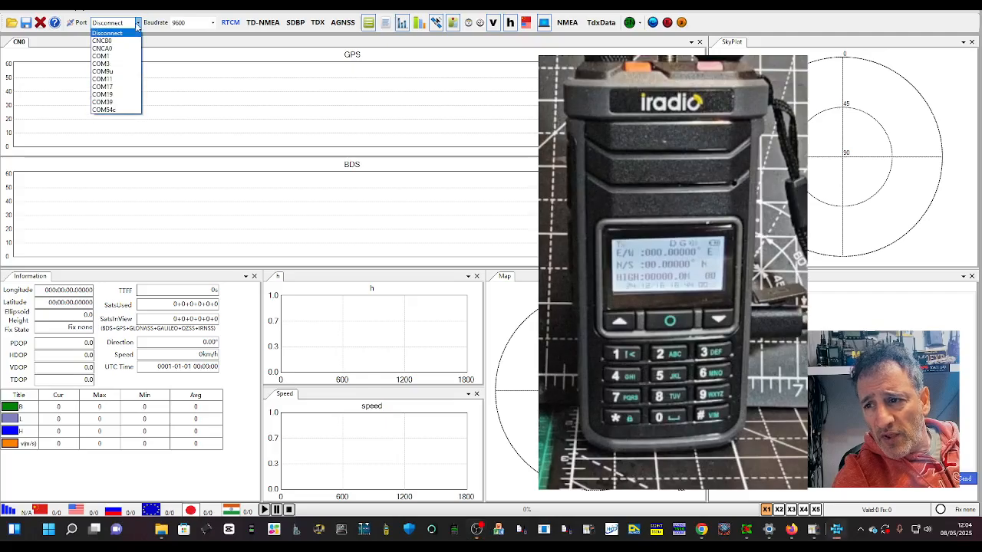
left_click(101, 63)
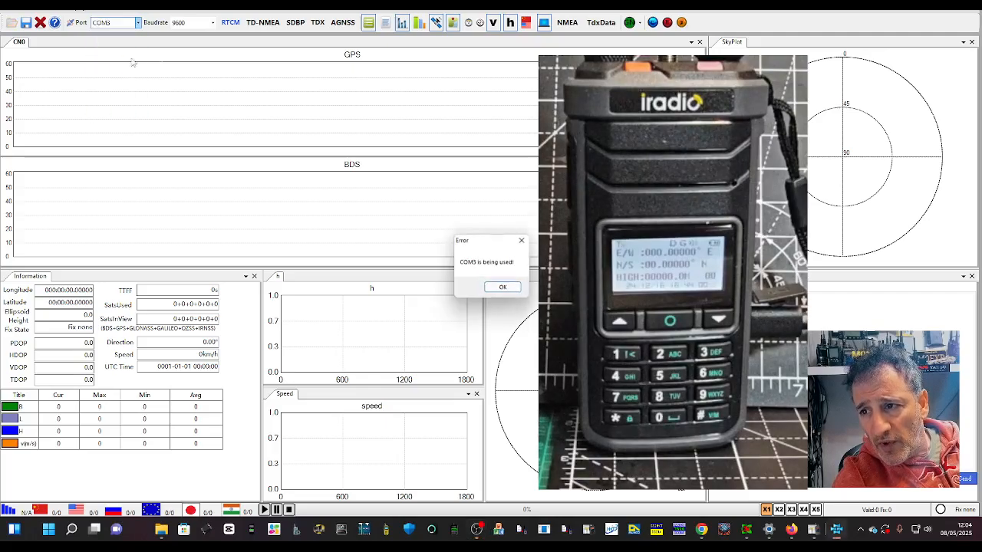
mouse_move(387, 69)
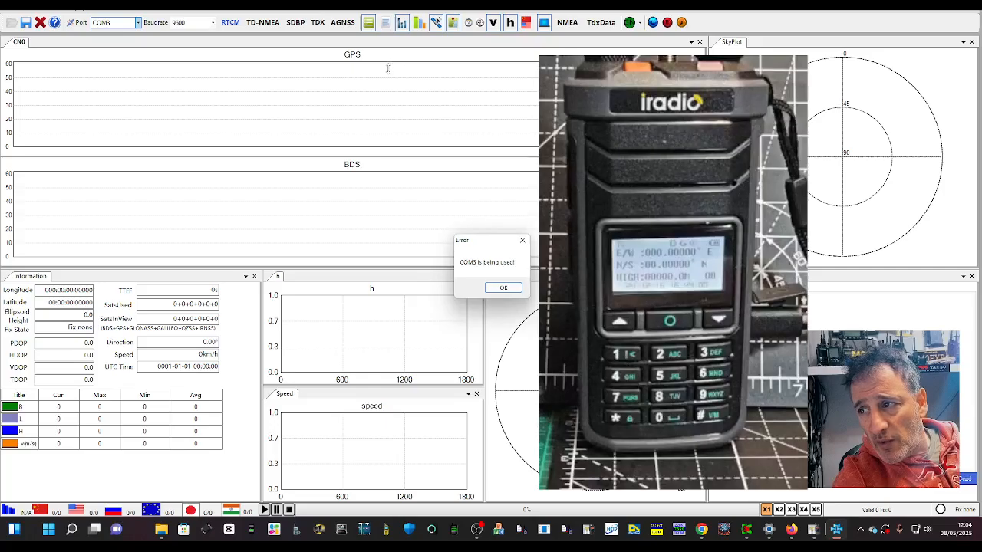
mouse_move(503, 288)
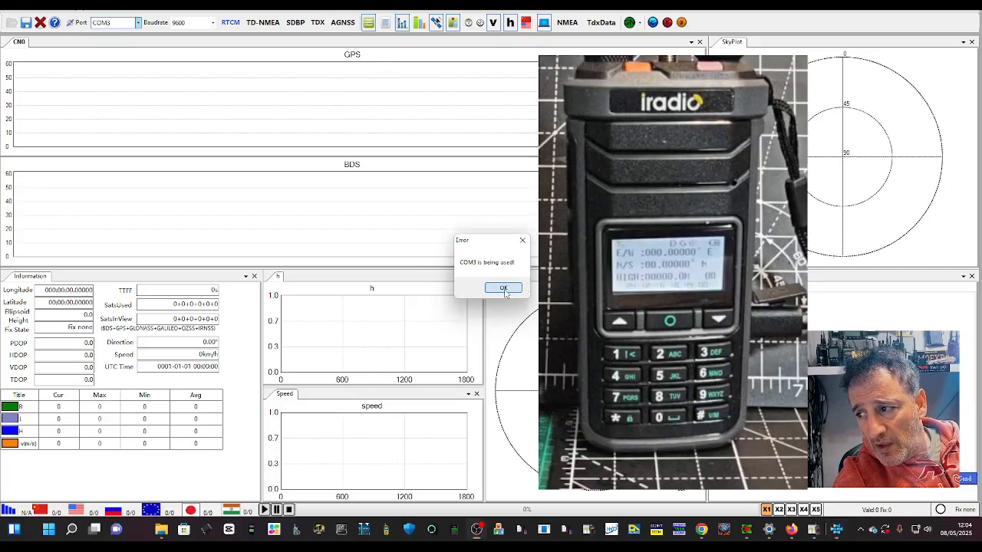
left_click(503, 288)
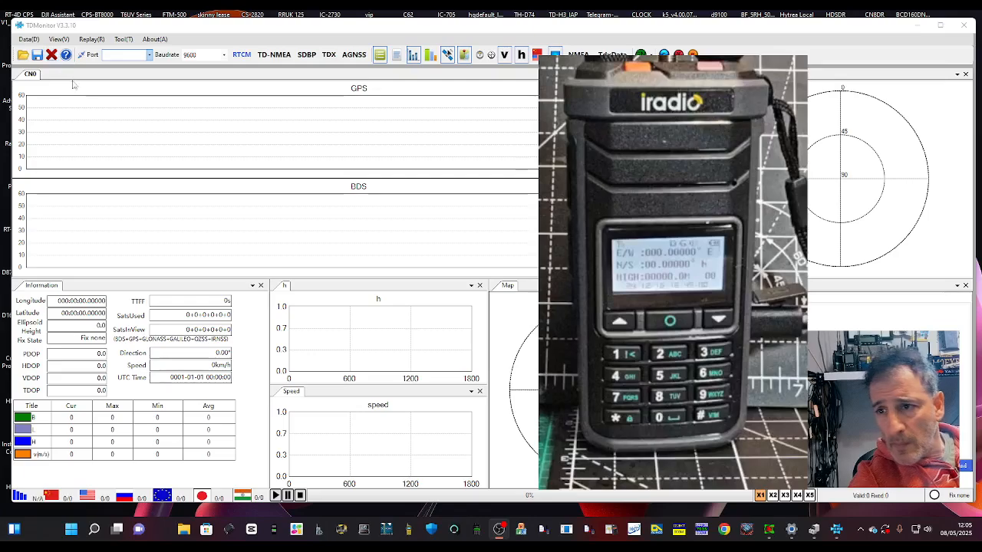
- Select COM3 as the port and 115200 as the baud rate
left_click(142, 55)
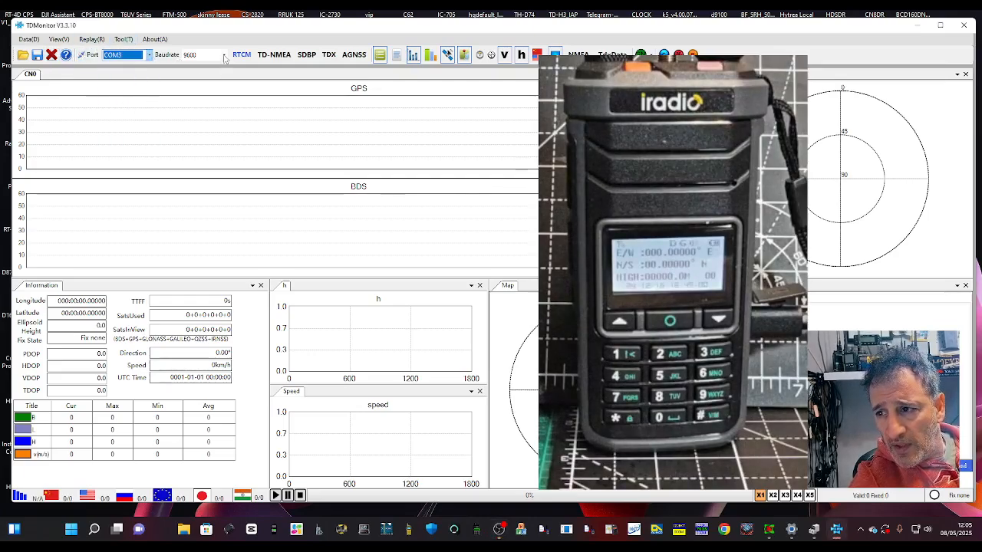
left_click(223, 55)
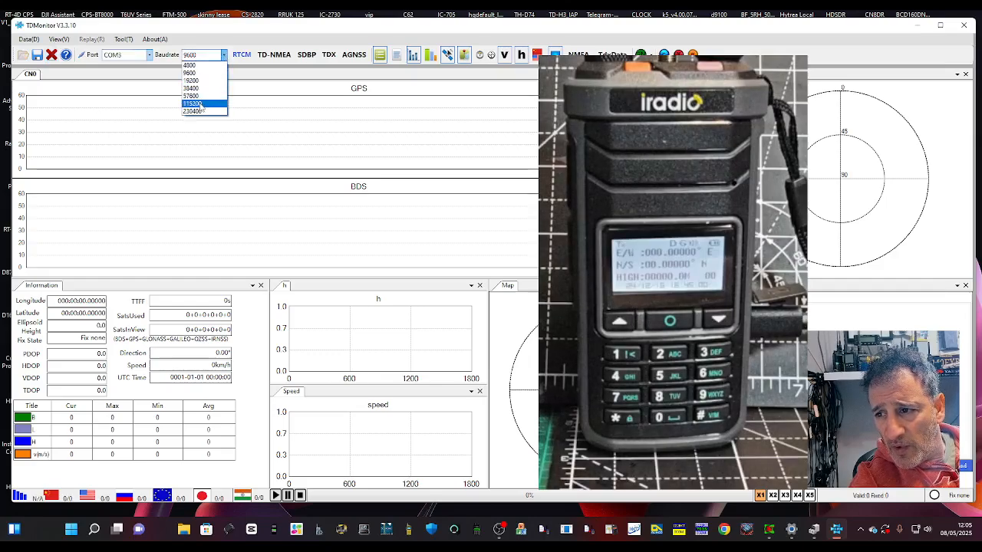
left_click(193, 103)
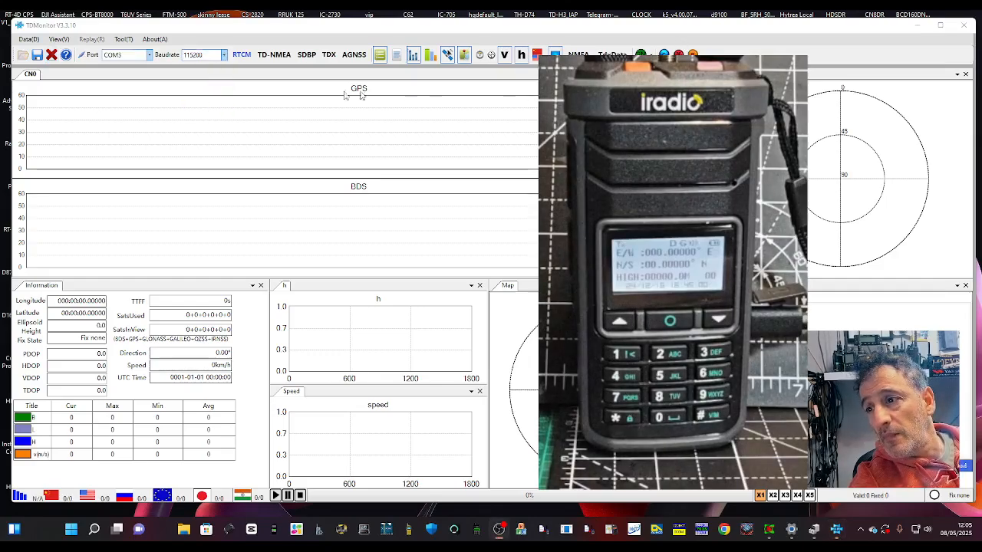